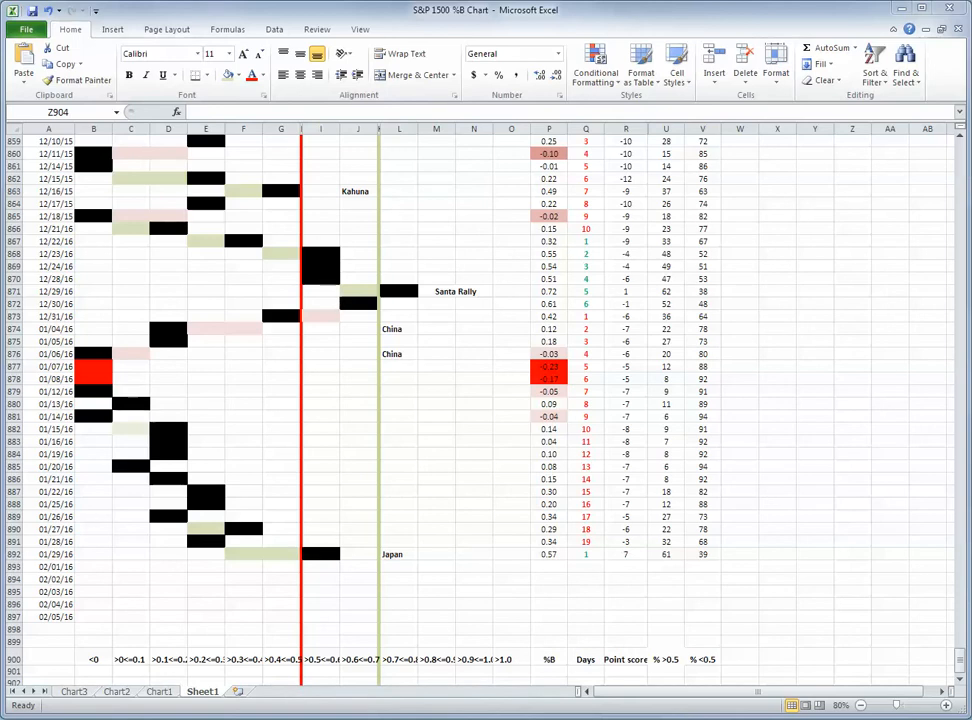
mouse_move(364, 536)
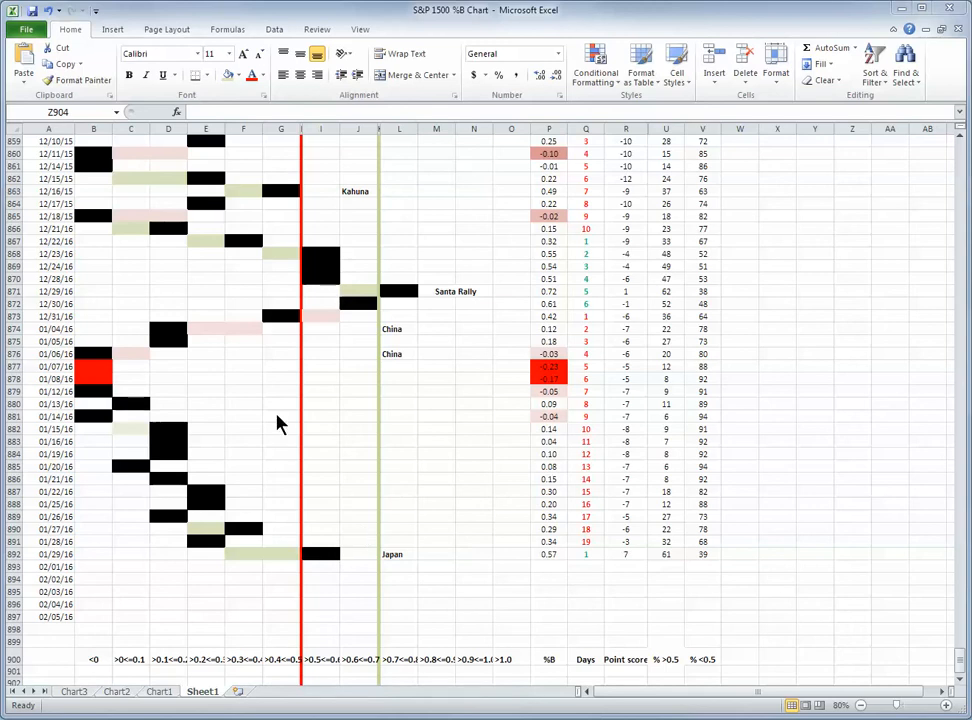
mouse_move(304, 570)
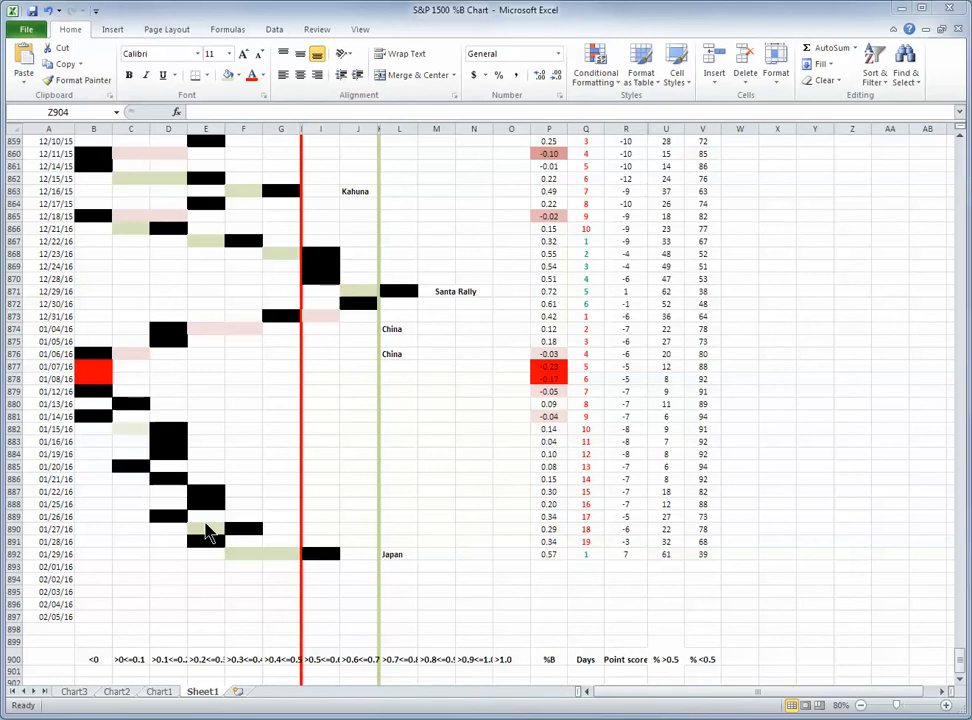
mouse_move(236, 524)
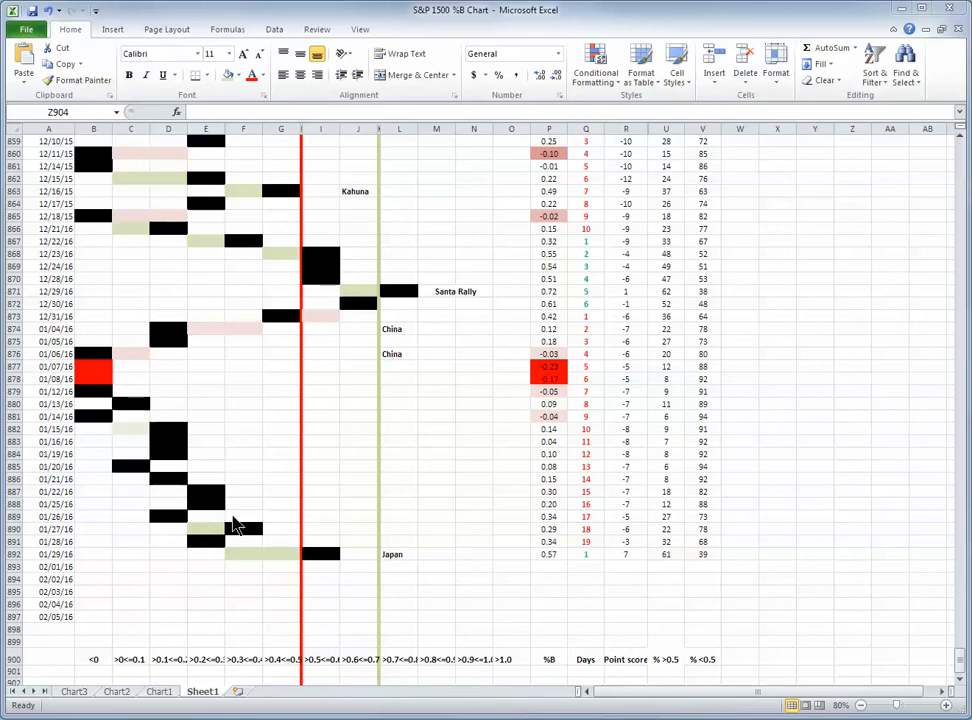
mouse_move(366, 504)
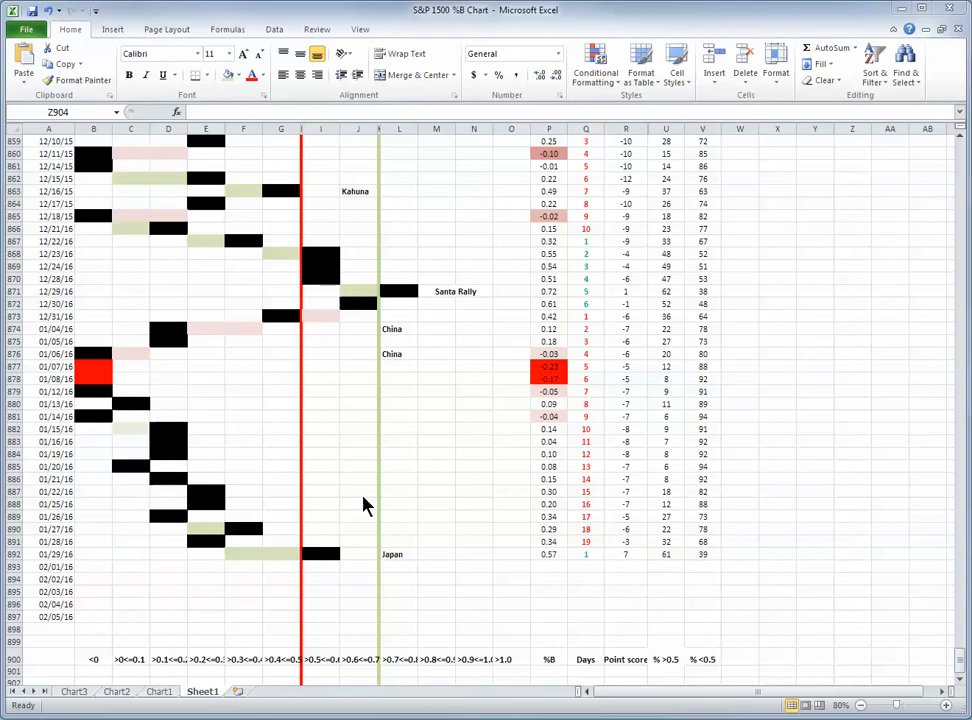
mouse_move(400, 508)
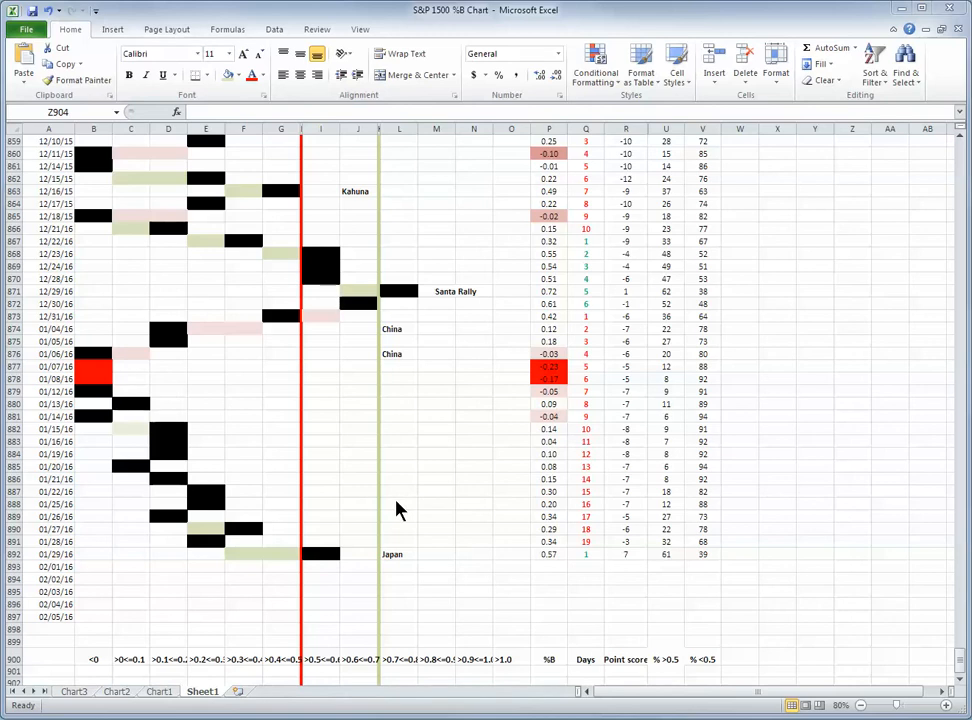
mouse_move(524, 616)
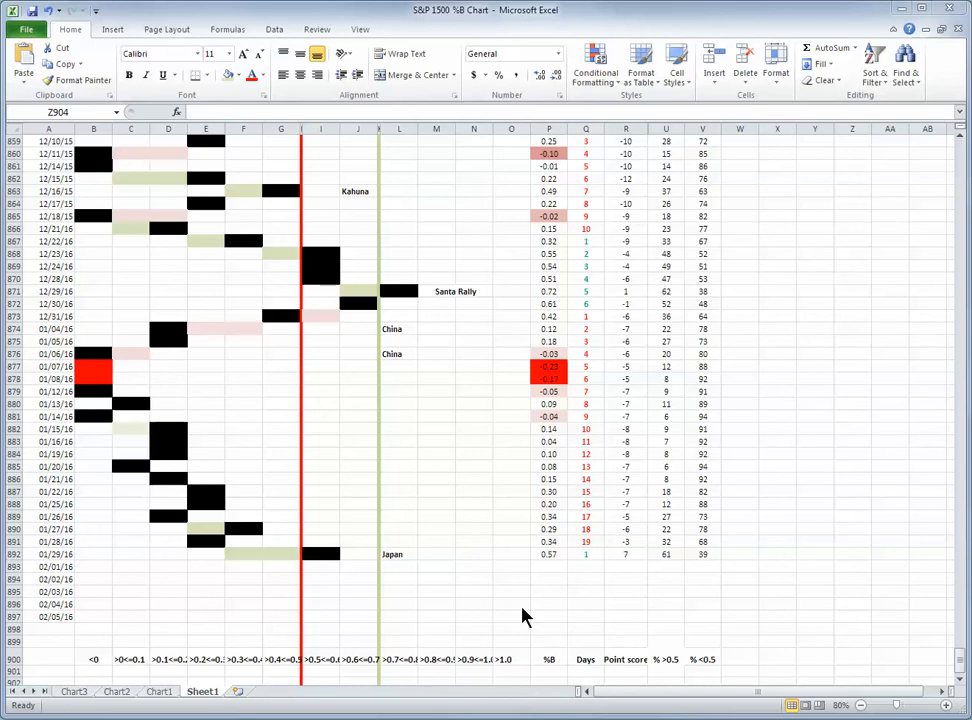
mouse_move(444, 664)
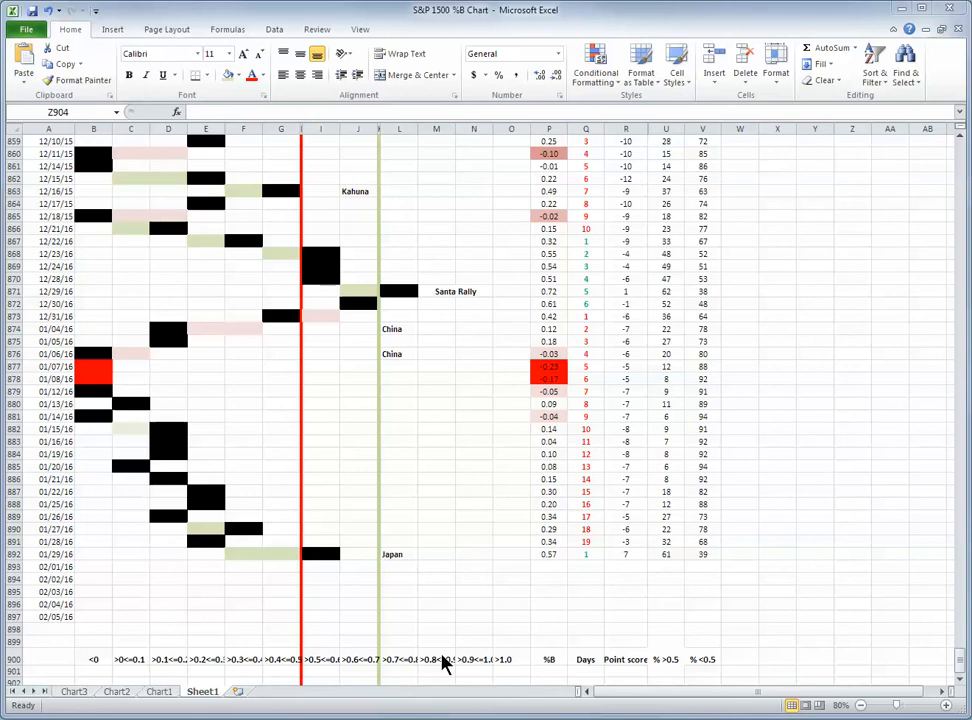
mouse_move(542, 616)
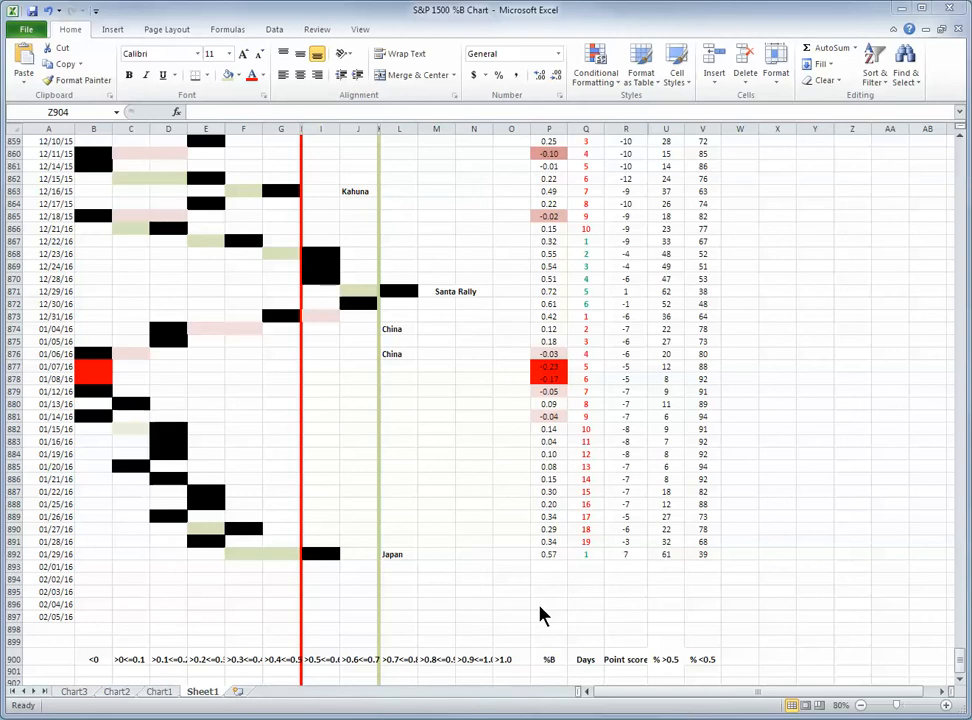
mouse_move(604, 574)
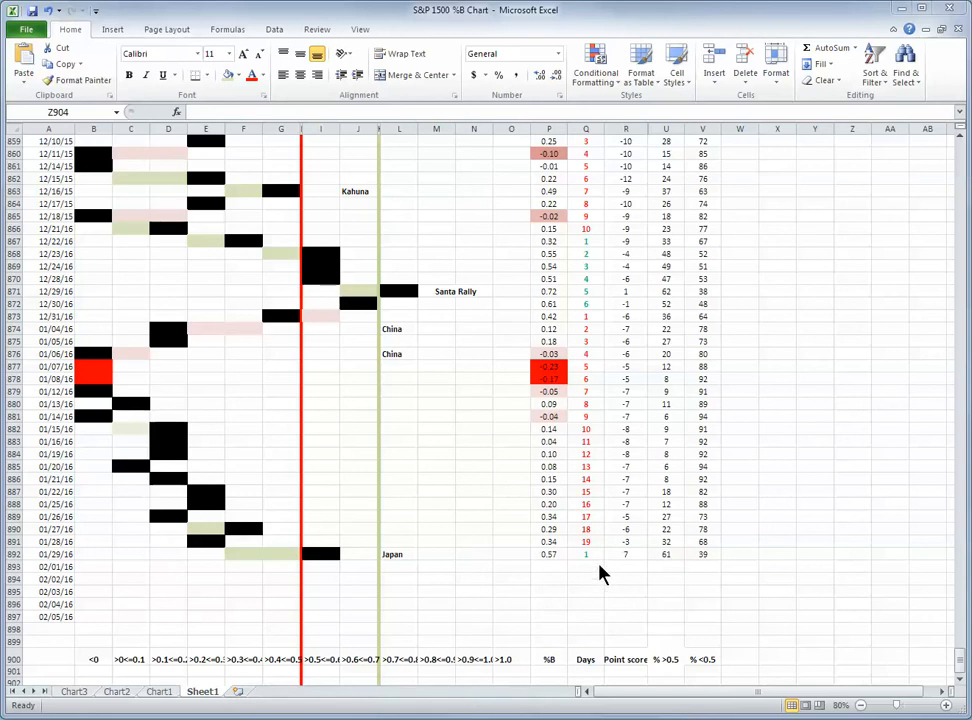
mouse_move(600, 334)
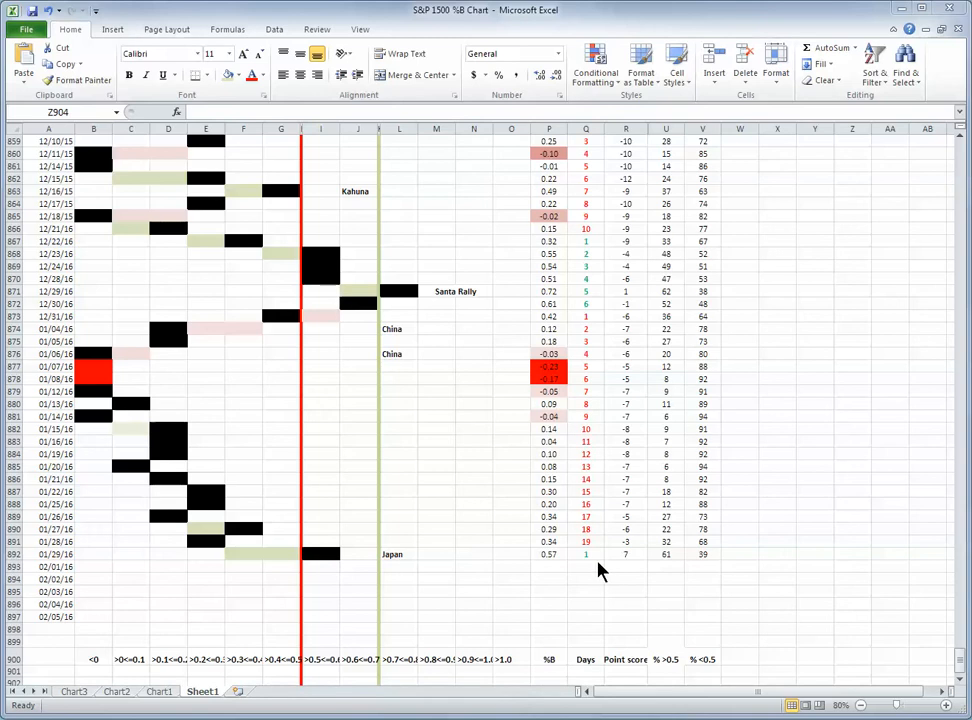
mouse_move(622, 596)
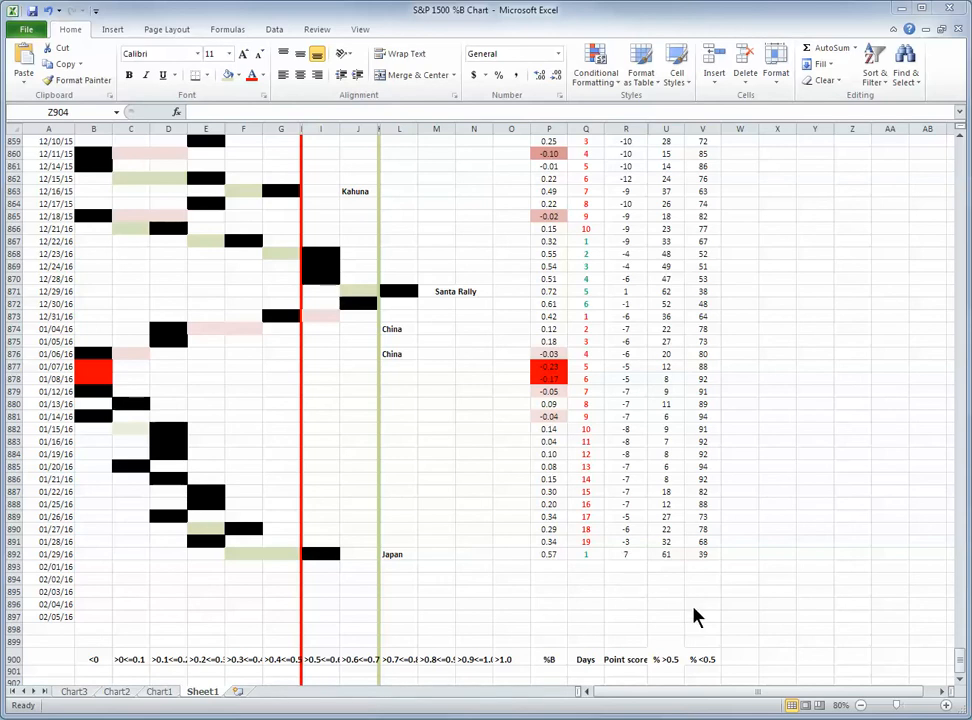
mouse_move(648, 598)
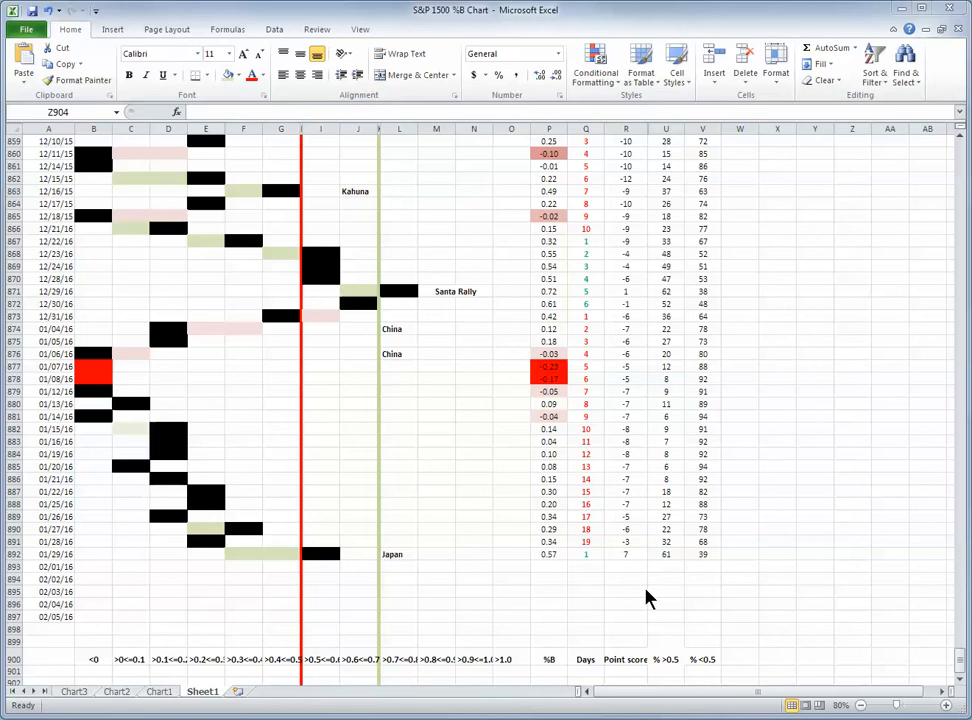
mouse_move(662, 578)
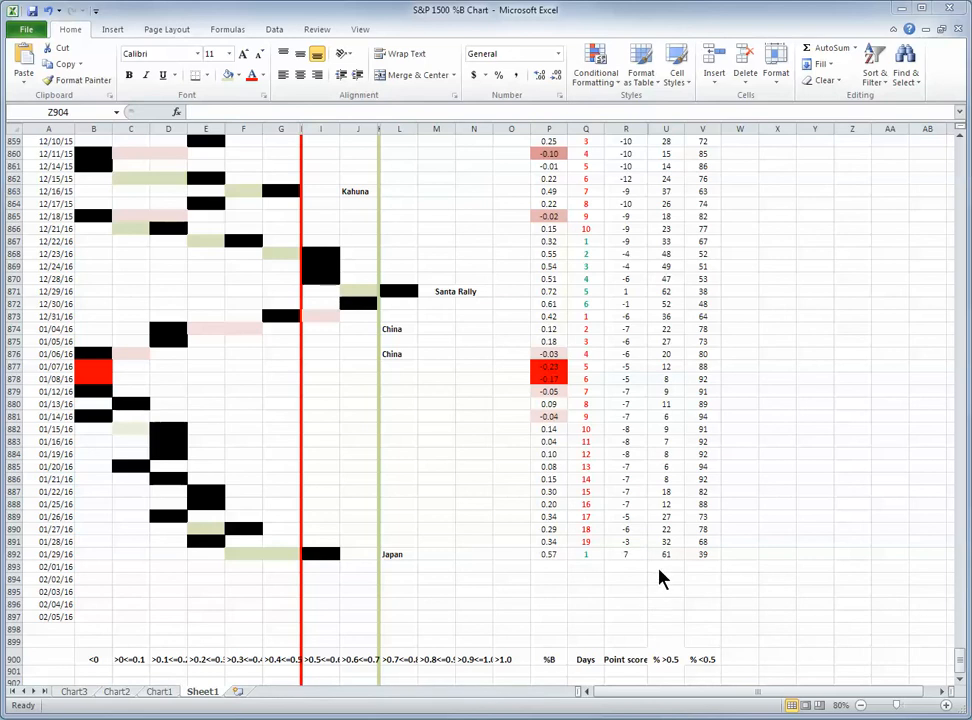
mouse_move(696, 572)
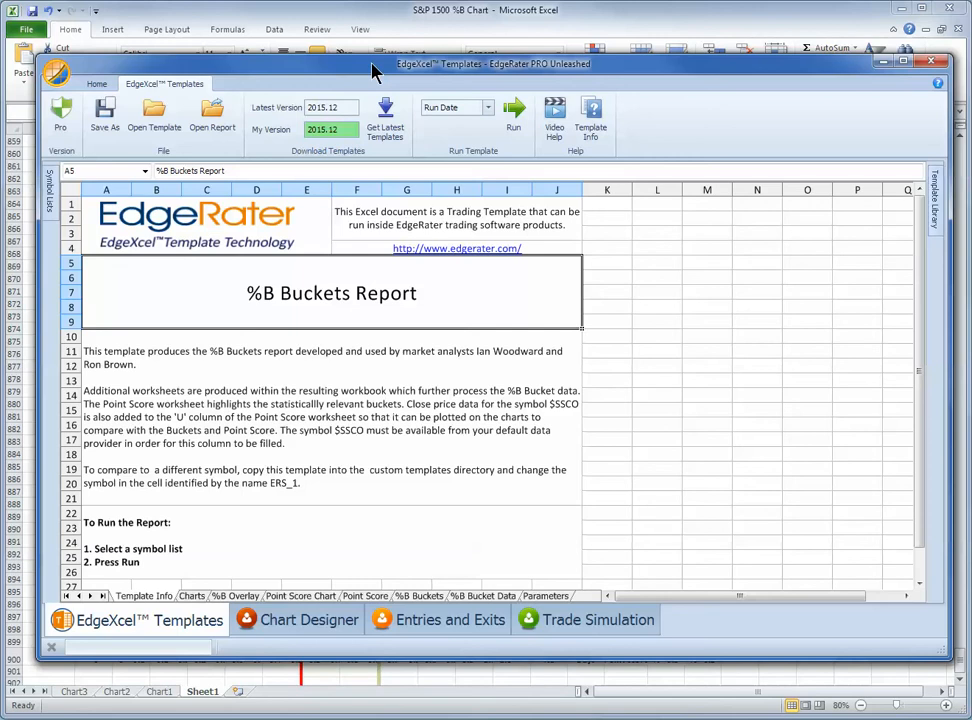
mouse_move(296, 56)
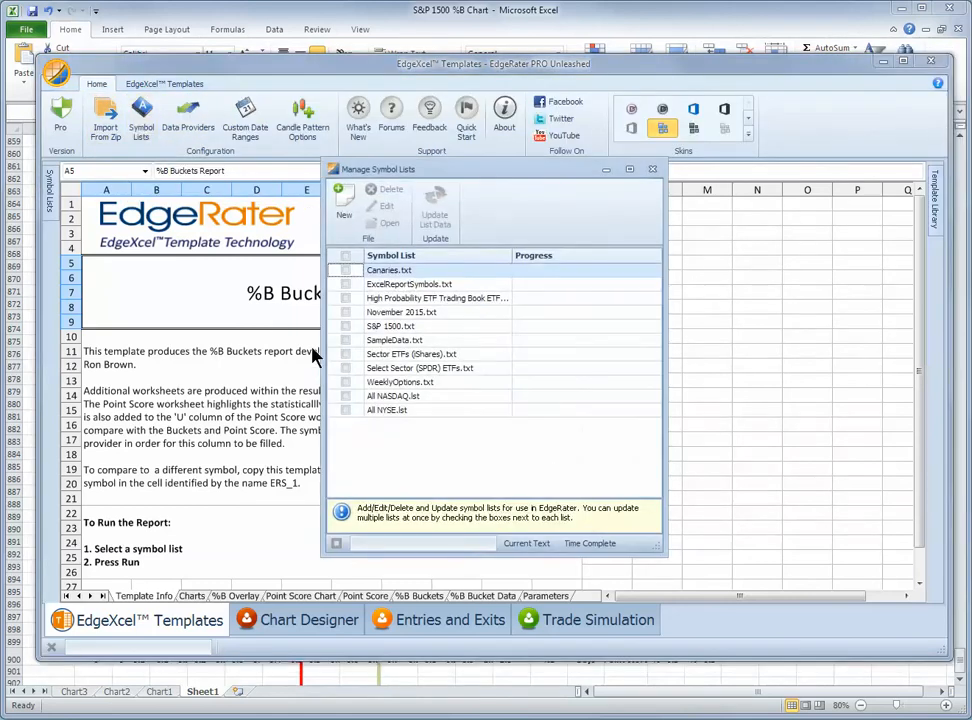
Show EdgeRater's library of available templates alongside the %B Buckets Report.
left_click(348, 324)
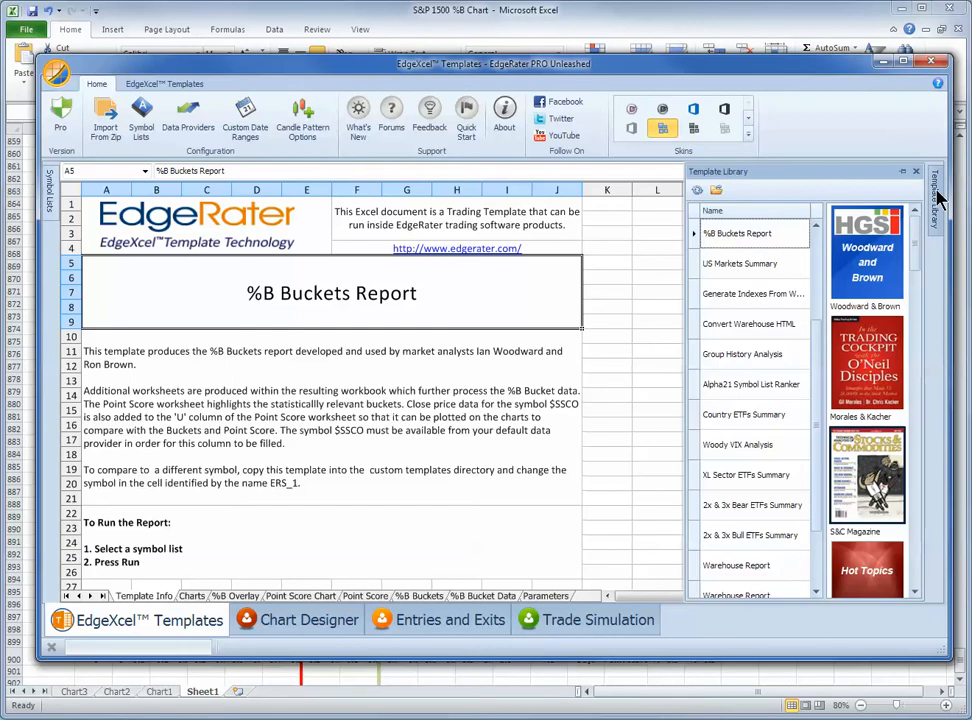
mouse_move(890, 250)
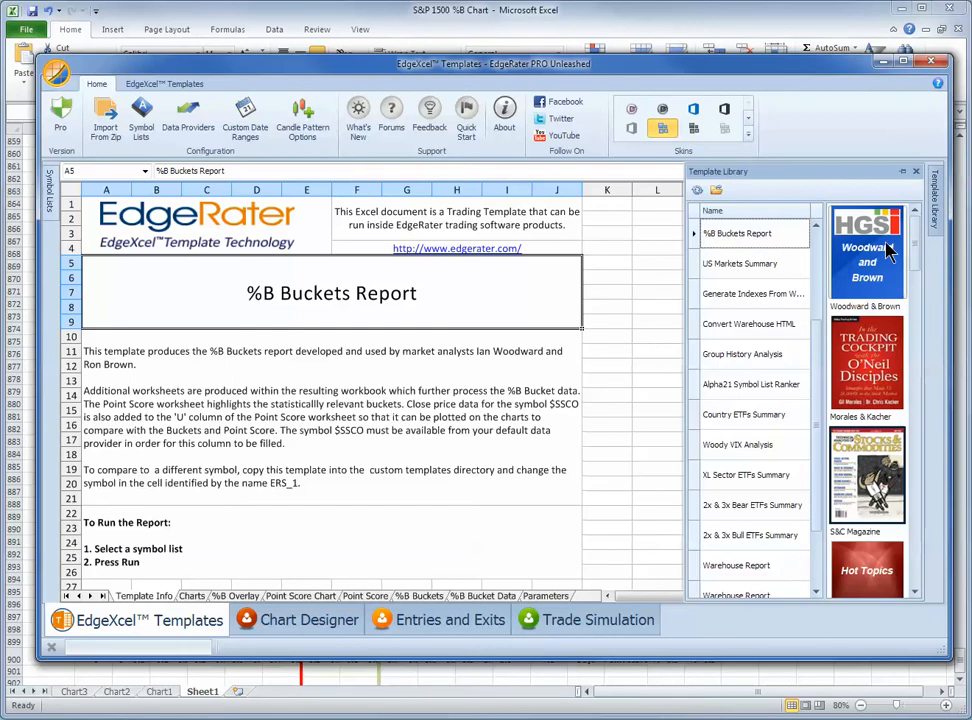
mouse_move(740, 240)
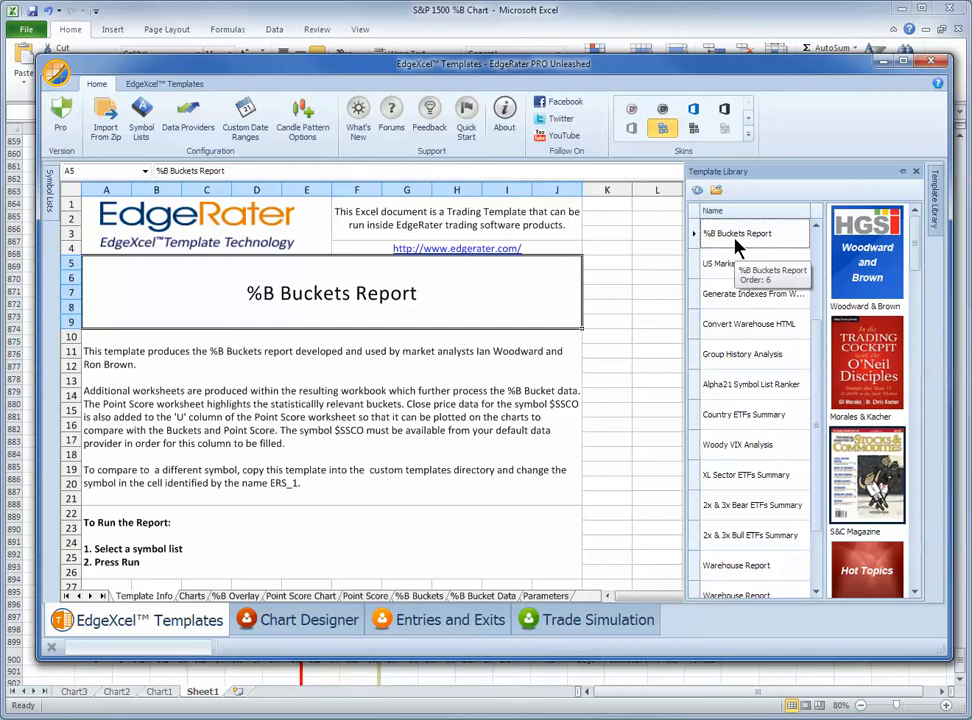
mouse_move(256, 240)
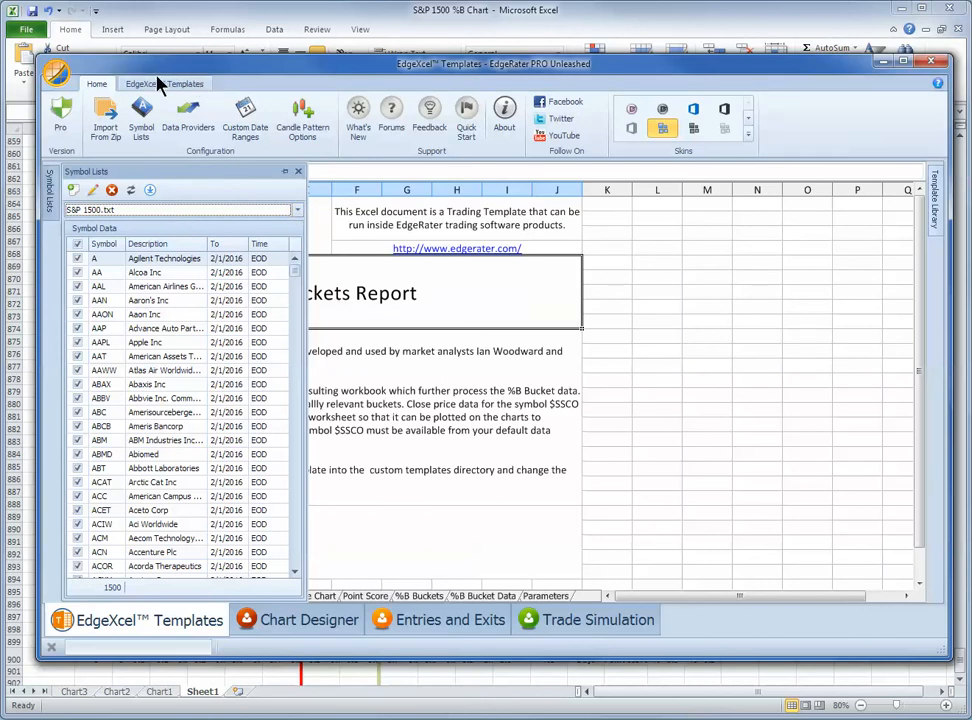
Bring up the EdgeXcel Templates ribbon with its Run Template options.
left_click(164, 84)
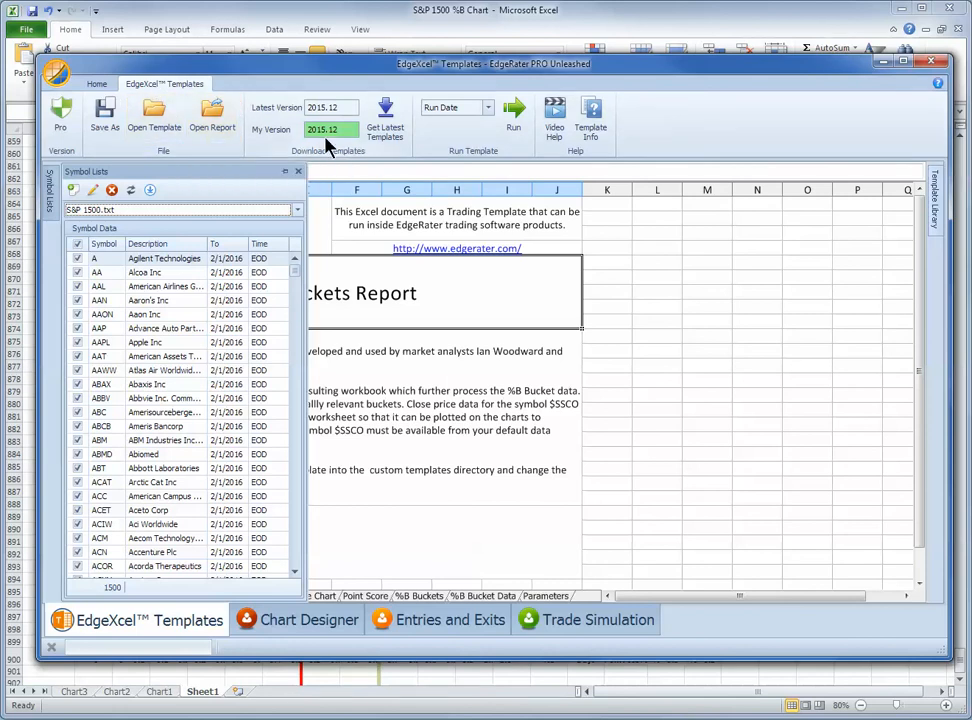
mouse_move(518, 108)
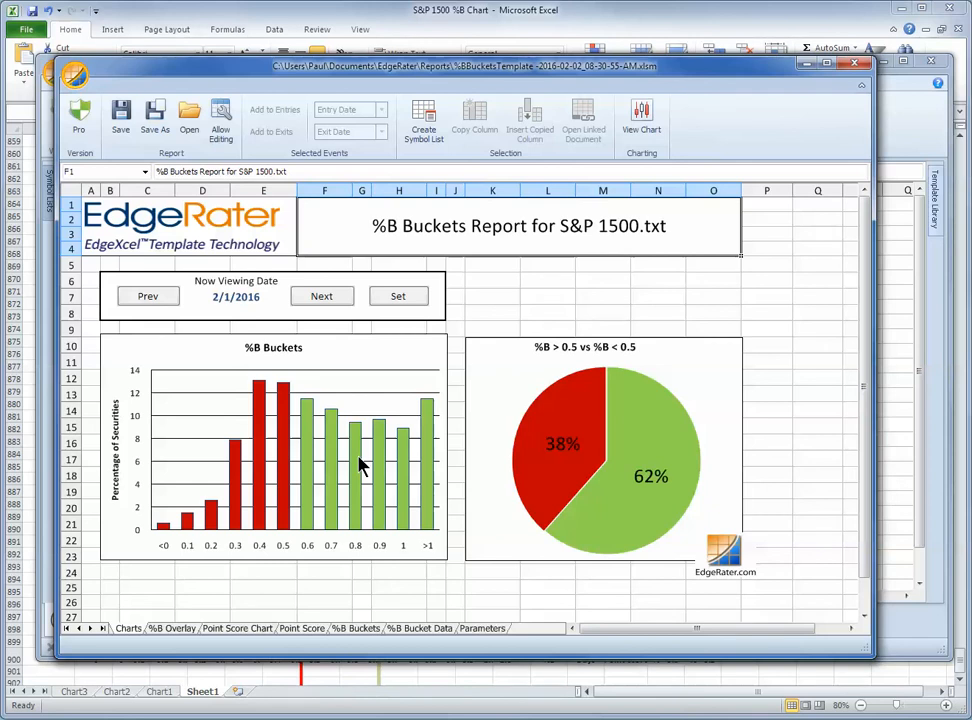
mouse_move(542, 476)
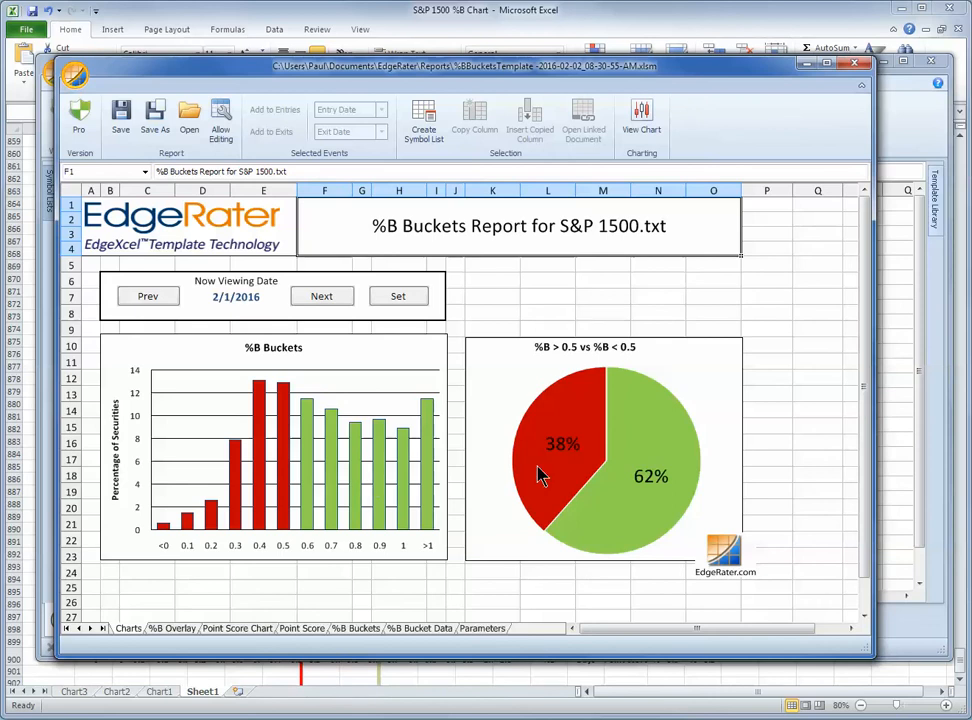
mouse_move(248, 486)
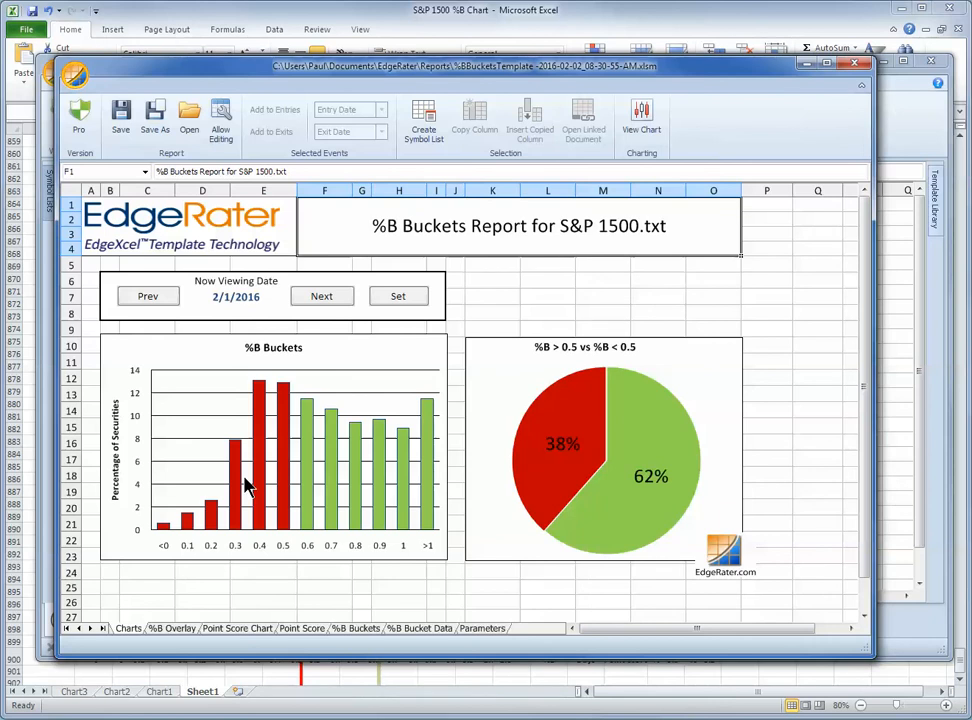
mouse_move(276, 348)
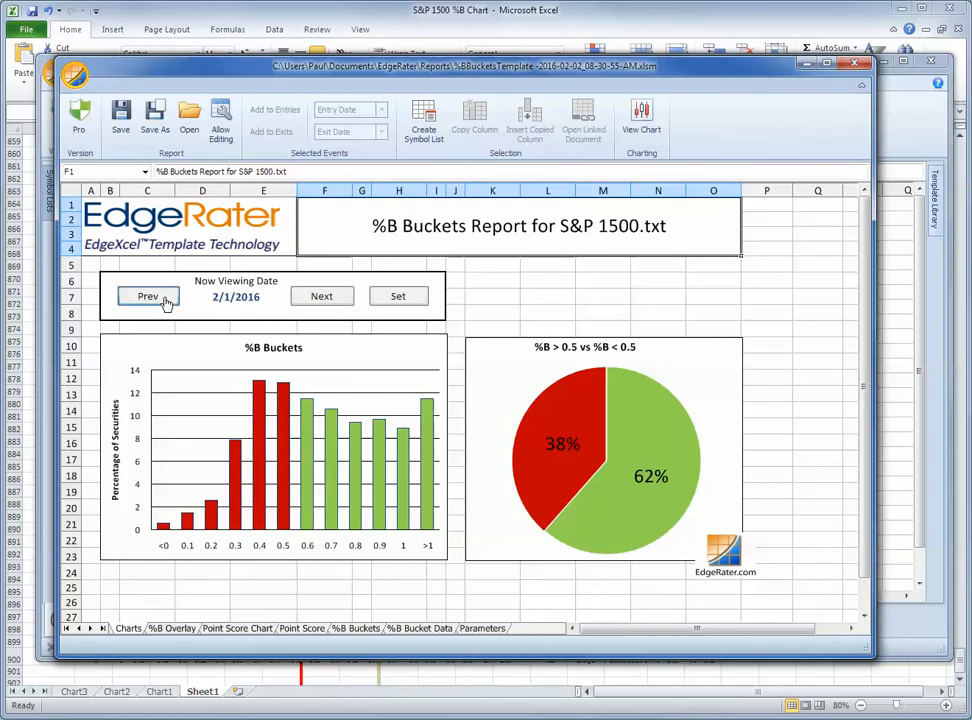
Step the %B Buckets report back one date and forward again to 2/1/2016.
left_click(148, 296)
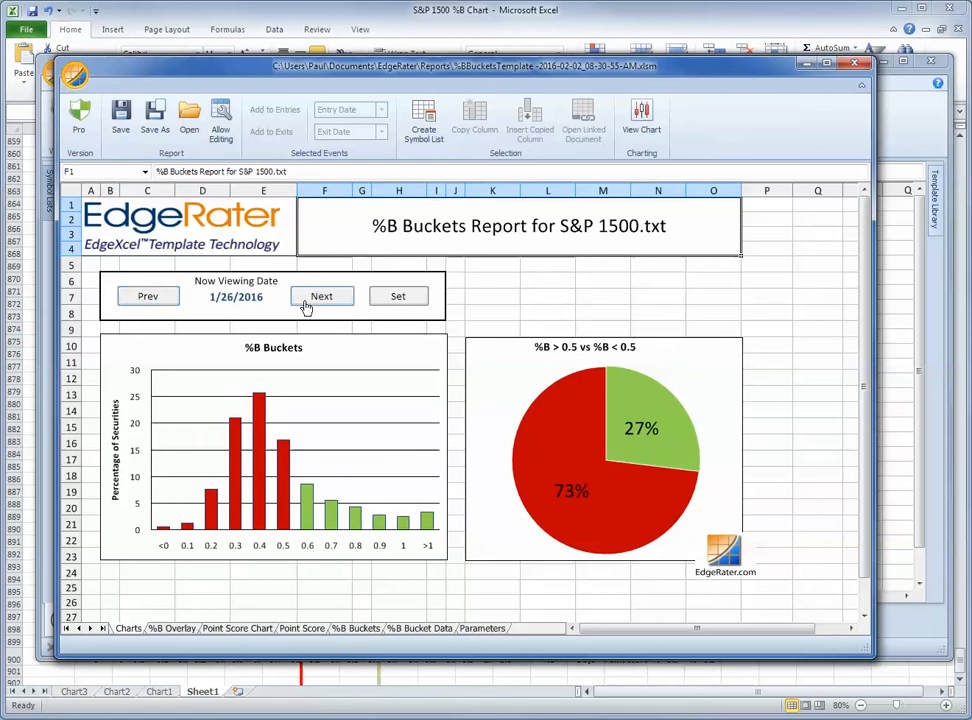
left_click(320, 296)
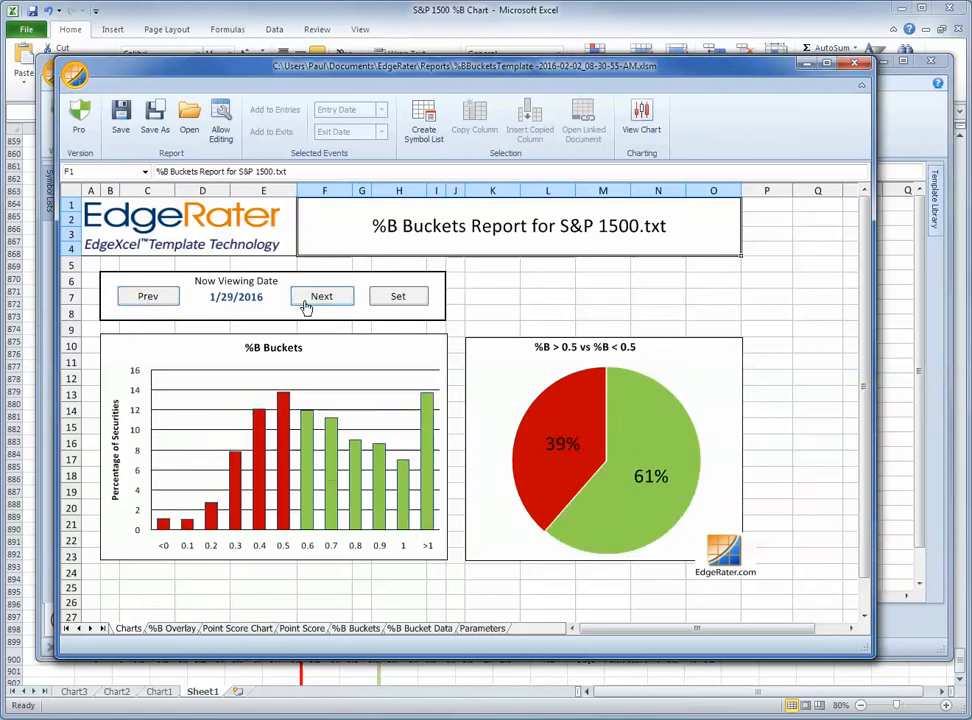
left_click(320, 296)
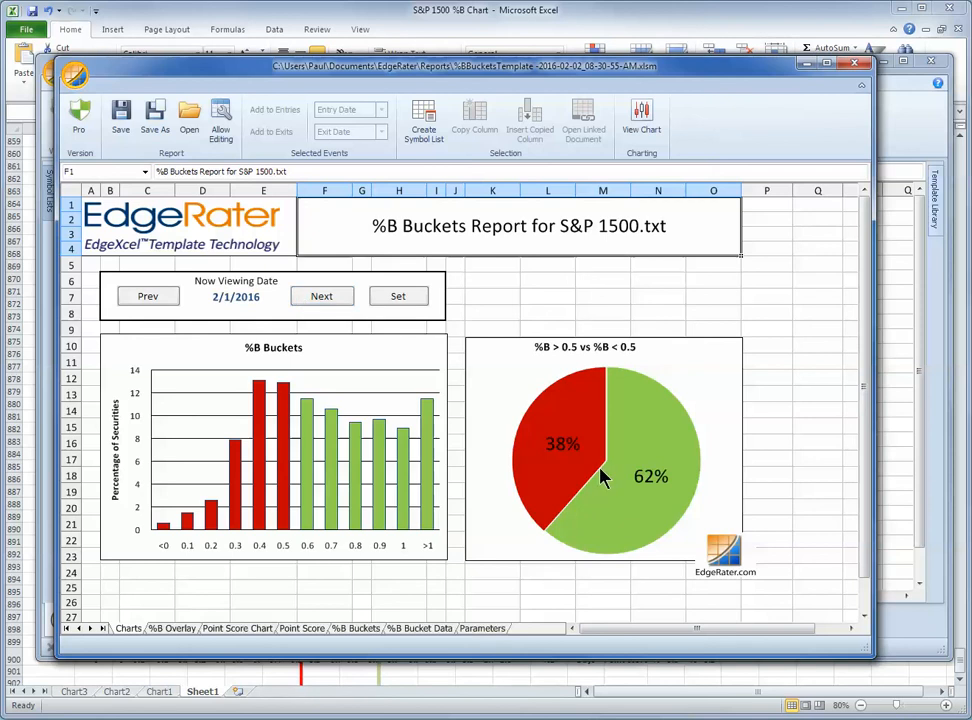
mouse_move(184, 644)
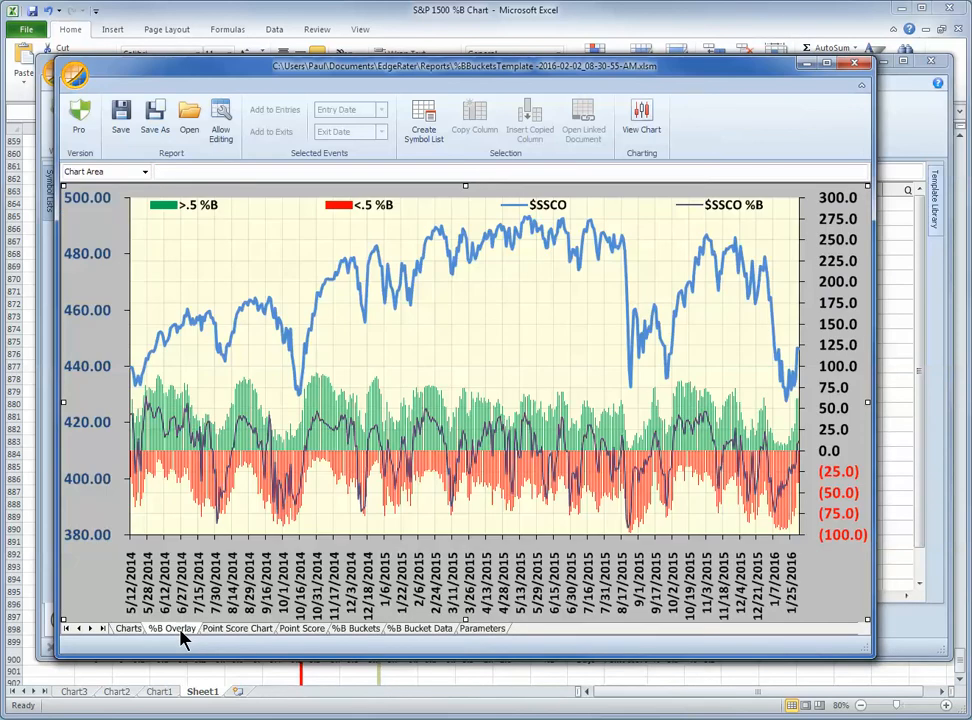
mouse_move(190, 638)
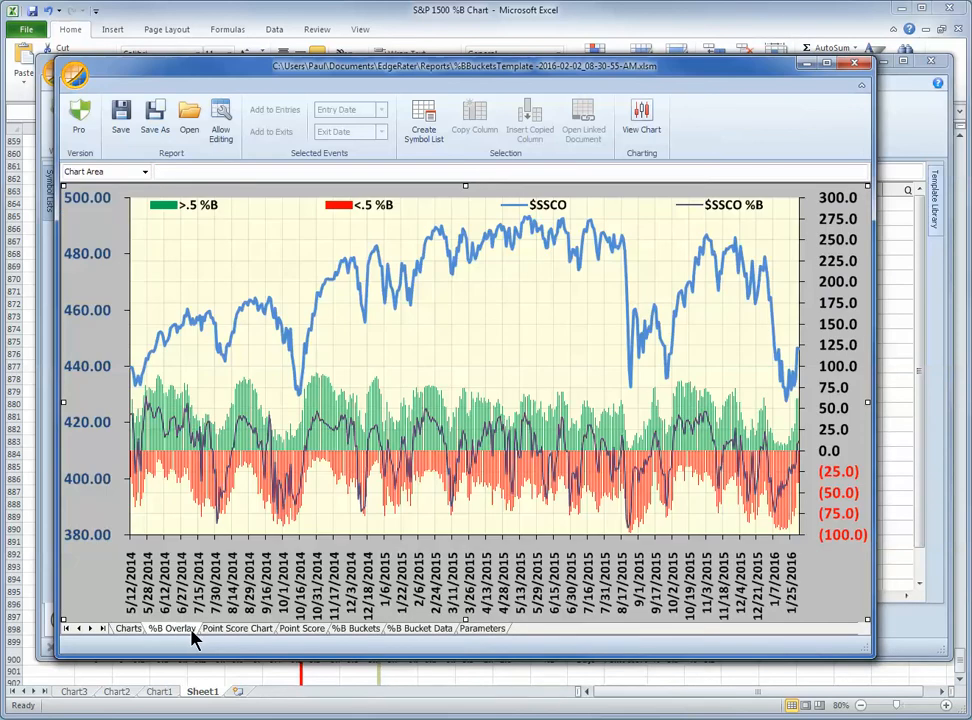
mouse_move(728, 494)
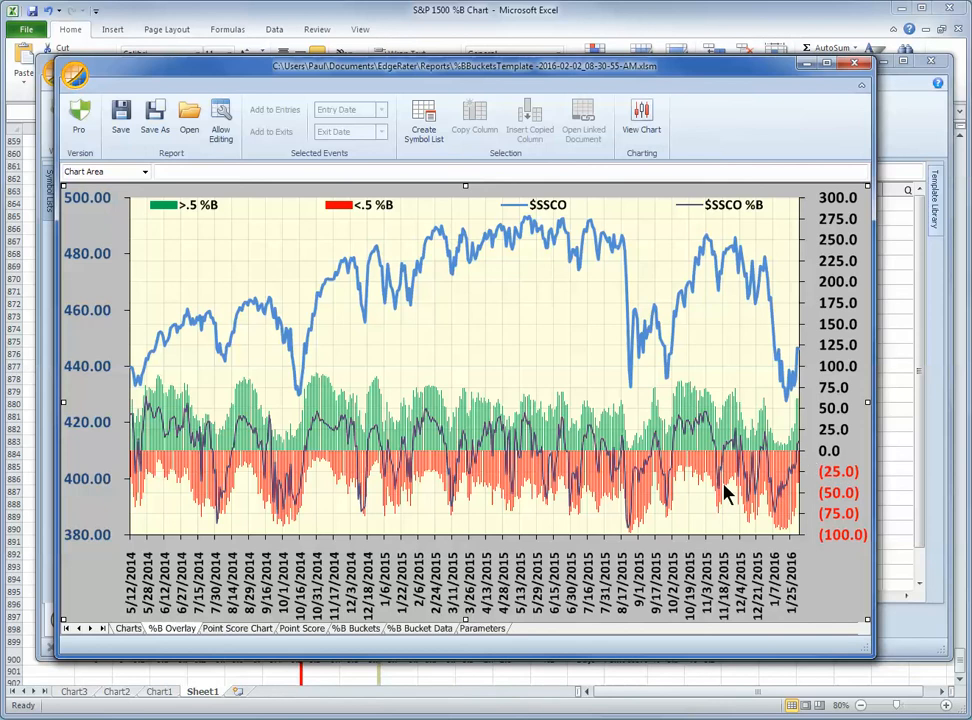
Show the Point Score Chart of plus and minus scores against $SSSCO.
left_click(234, 632)
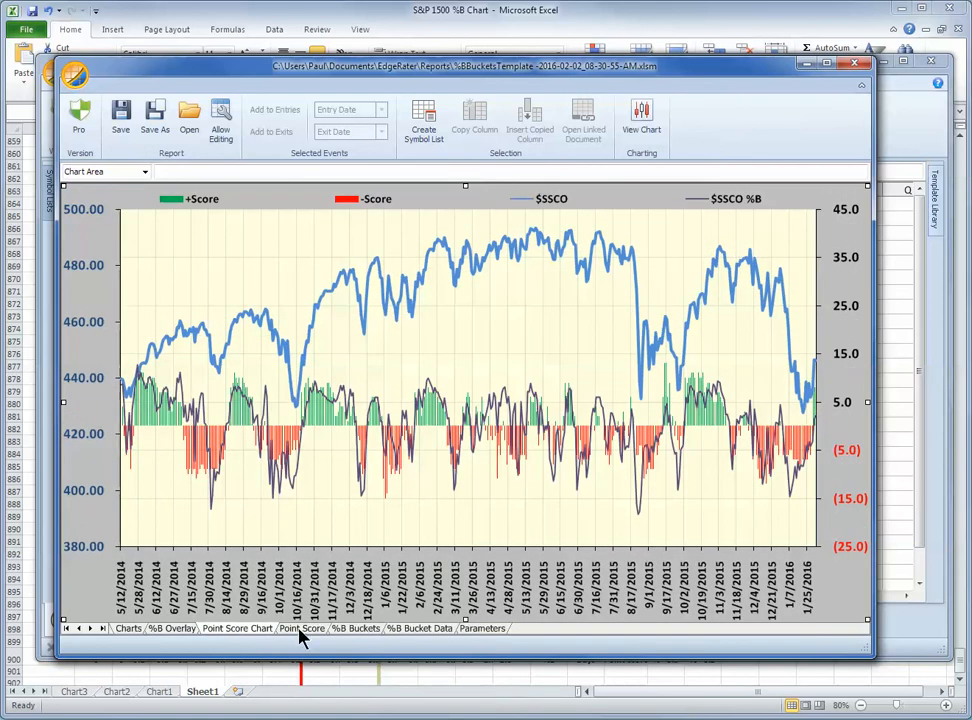
Show the Point Score data sheet of daily bucket counts, scores and $SSSCO.
left_click(302, 630)
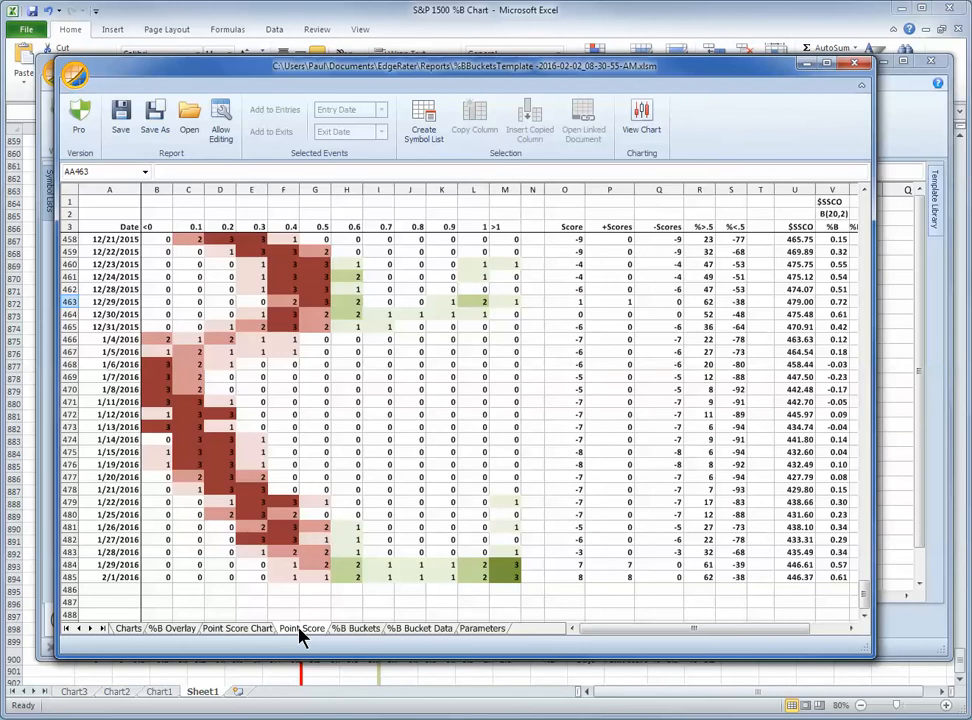
mouse_move(466, 528)
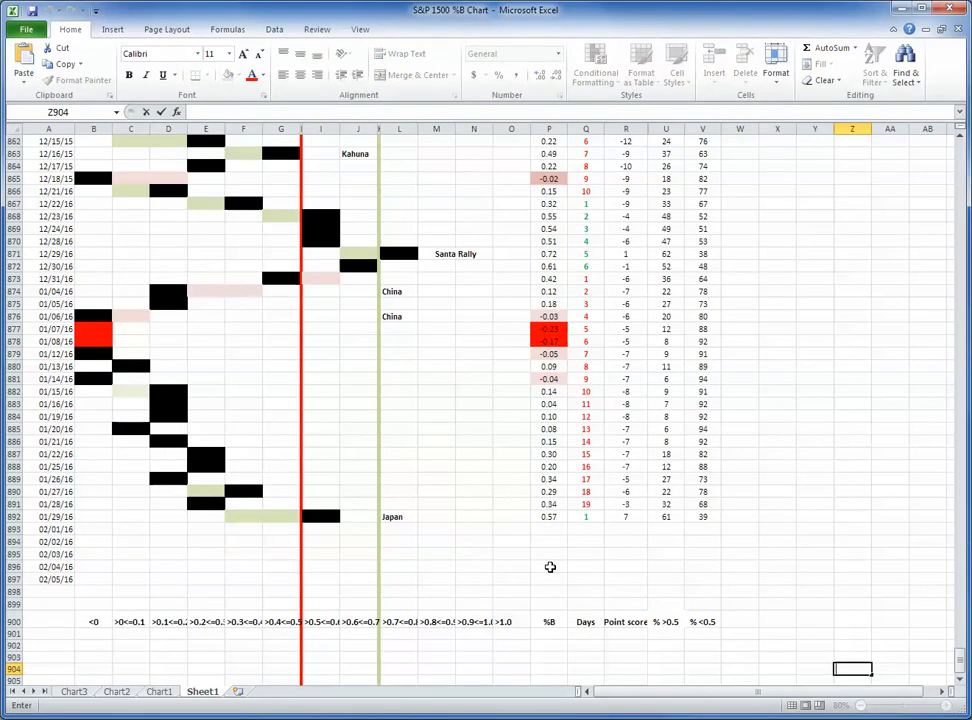
mouse_move(550, 536)
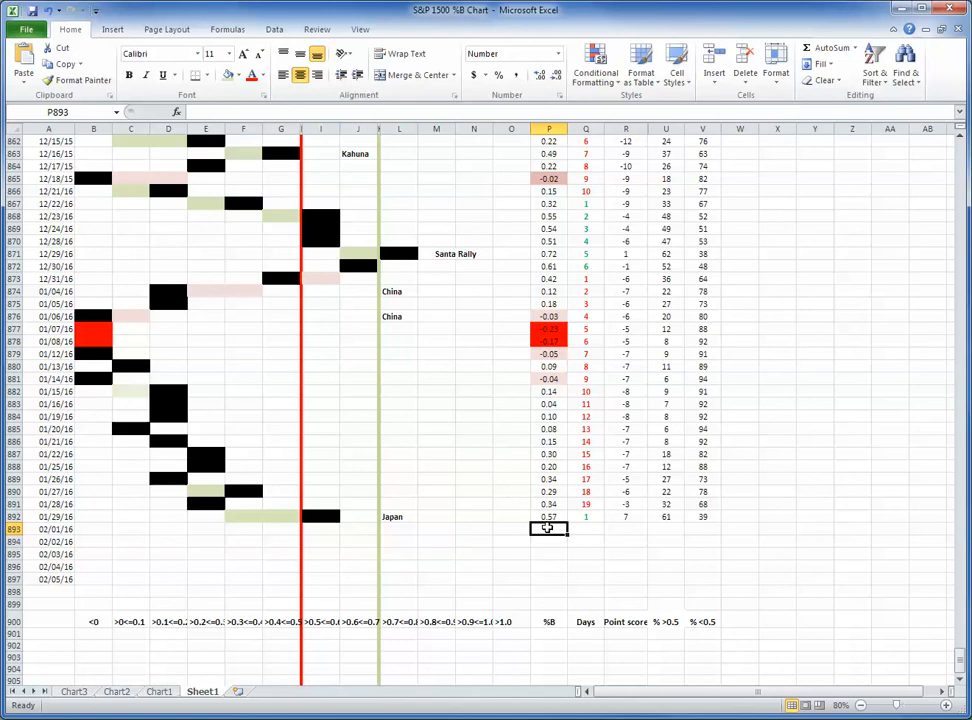
Enter %B 0.61, Days 2 and point score 8 in the new 02/01/16 row.
type("0.")
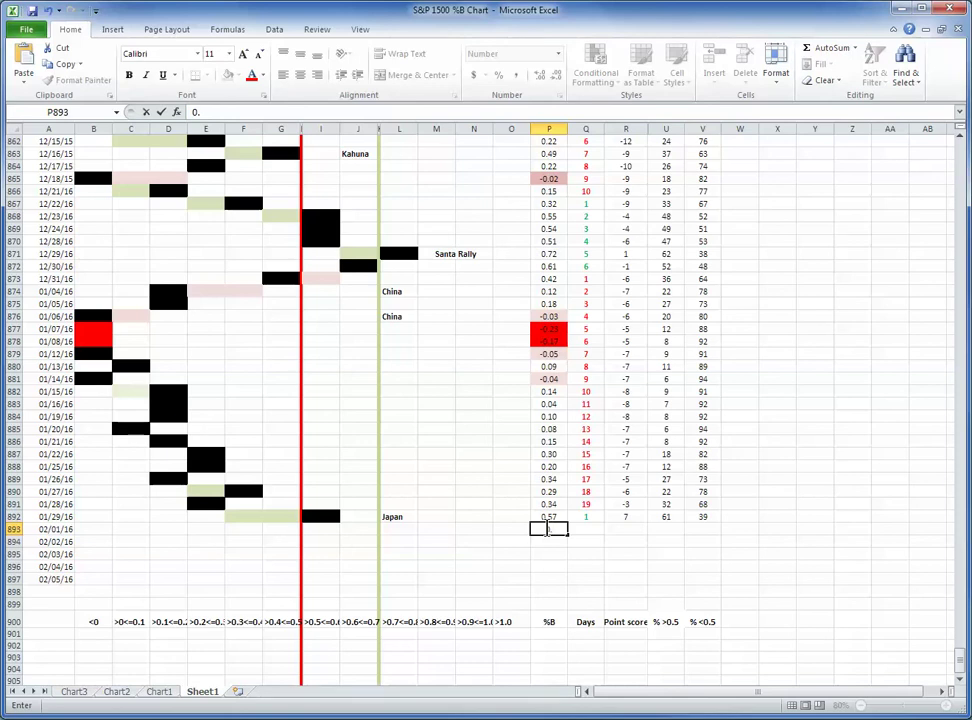
type("0.61")
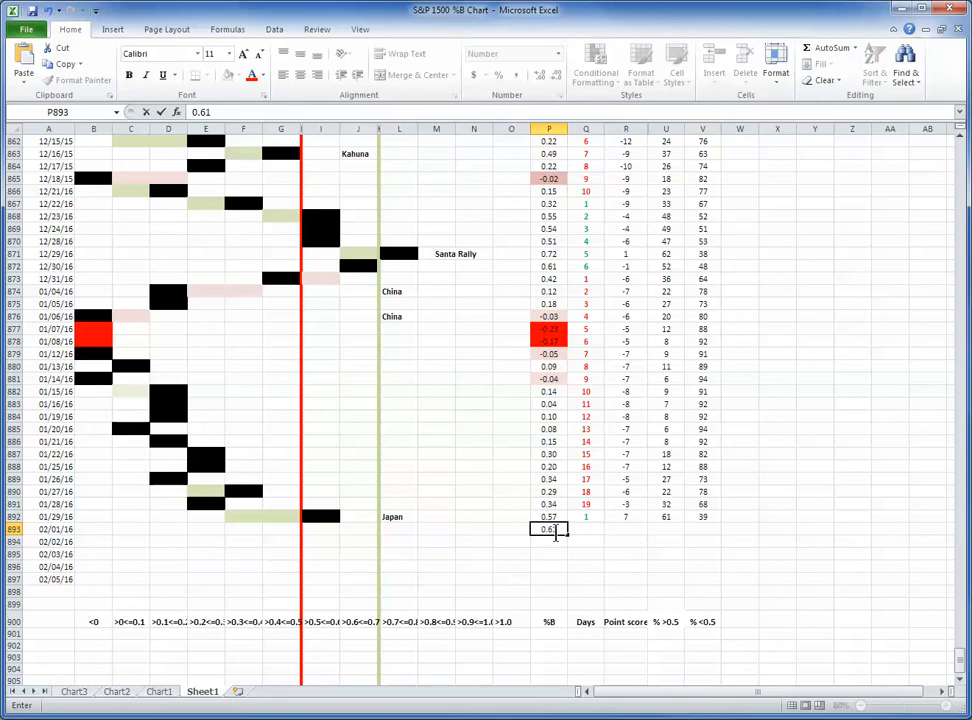
left_click(584, 528)
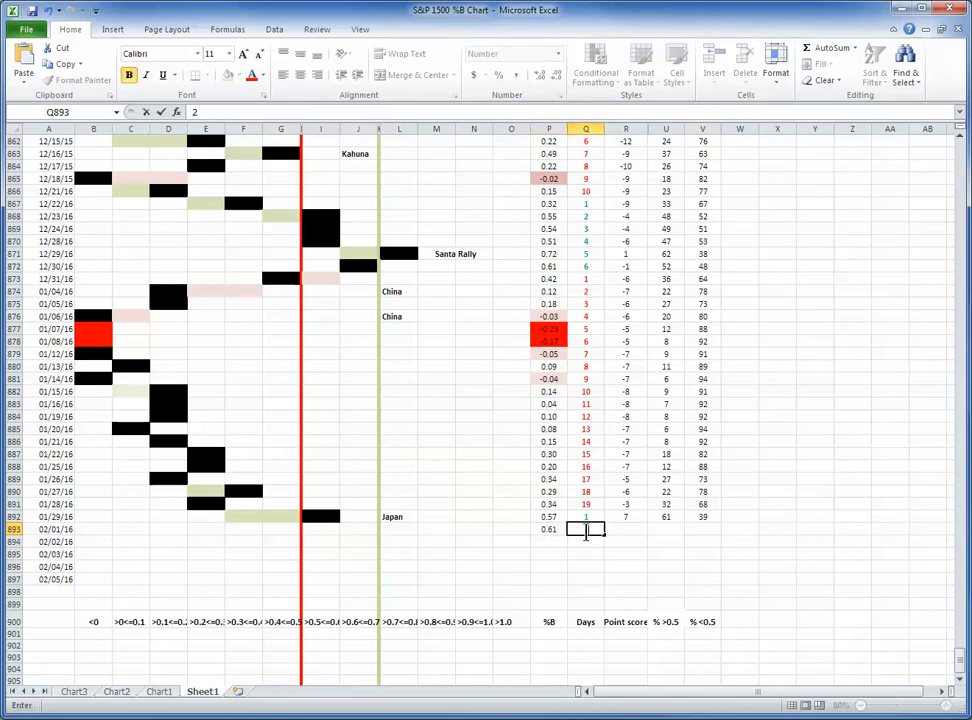
type("2")
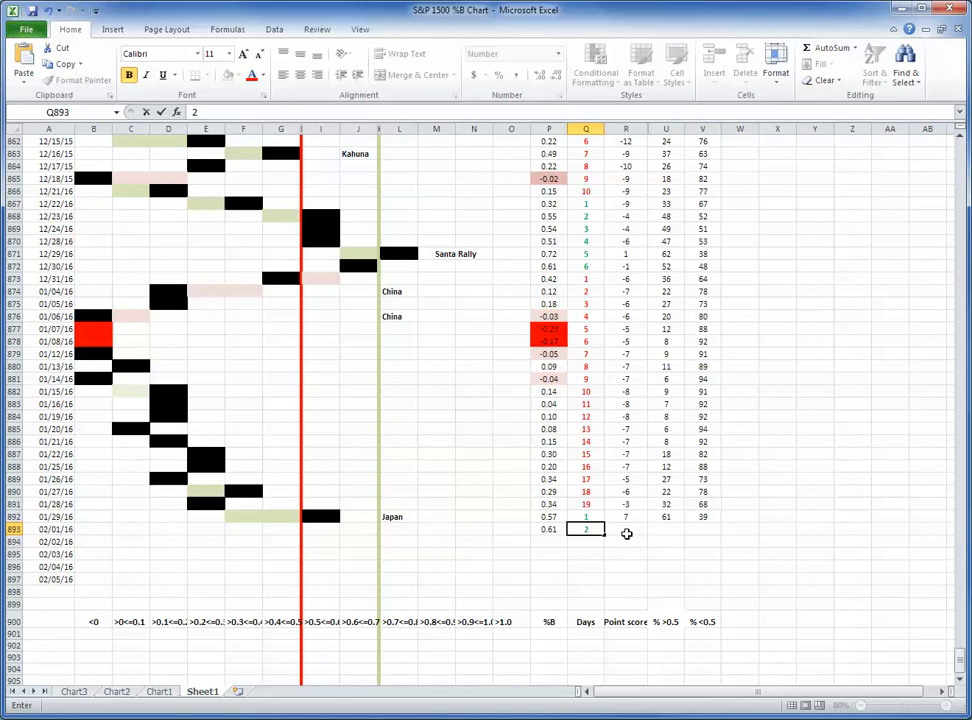
left_click(624, 530)
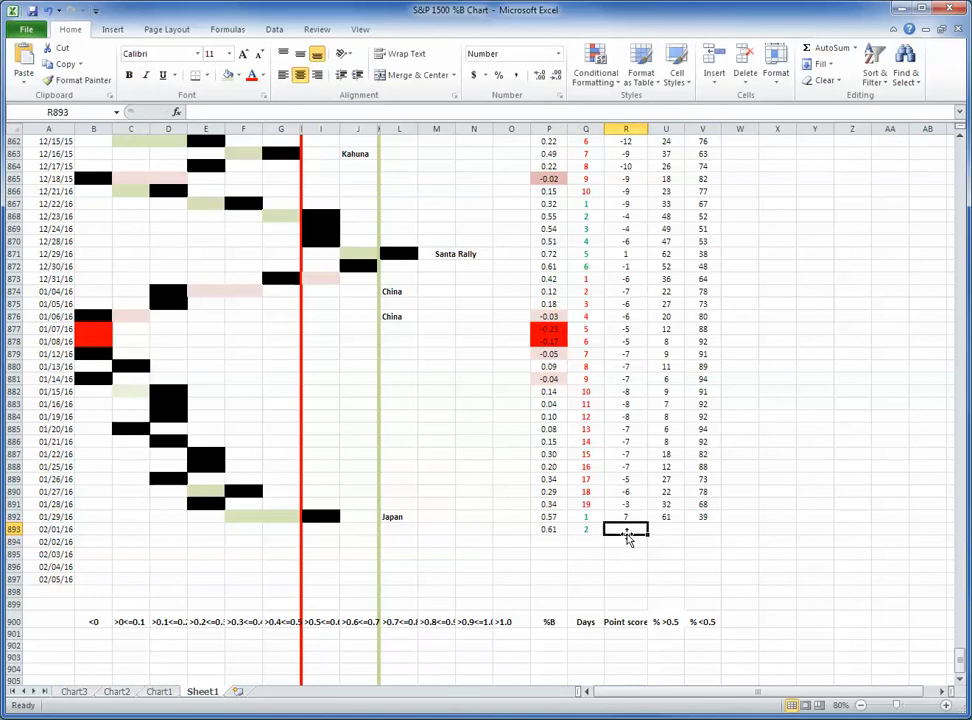
type("8")
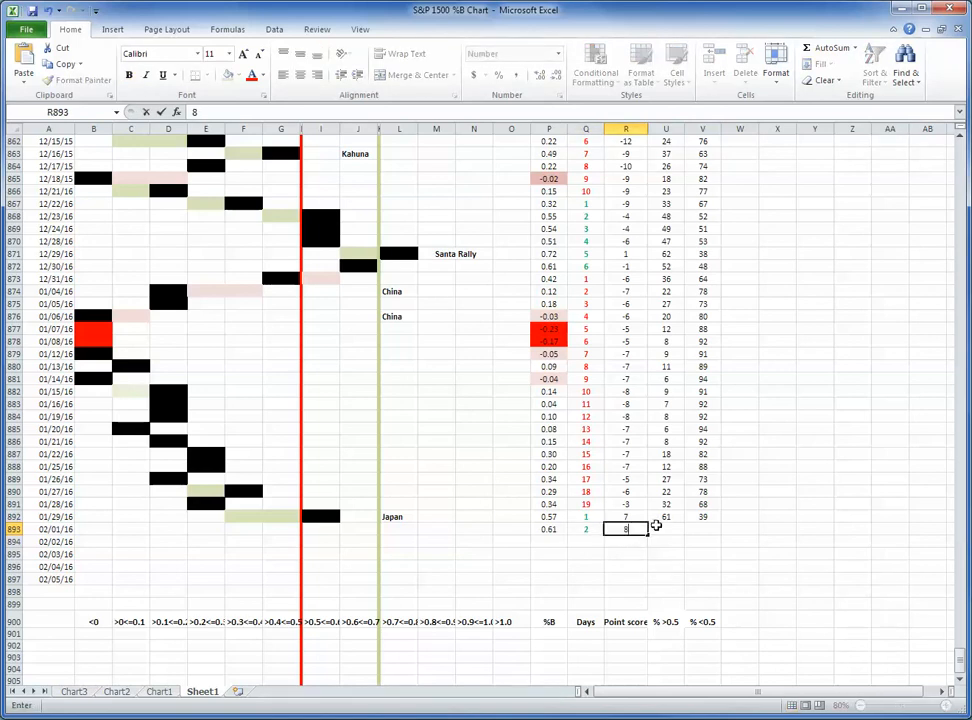
Enter the percentages 62 above 0.5 and 38 below in the same row.
left_click(664, 528)
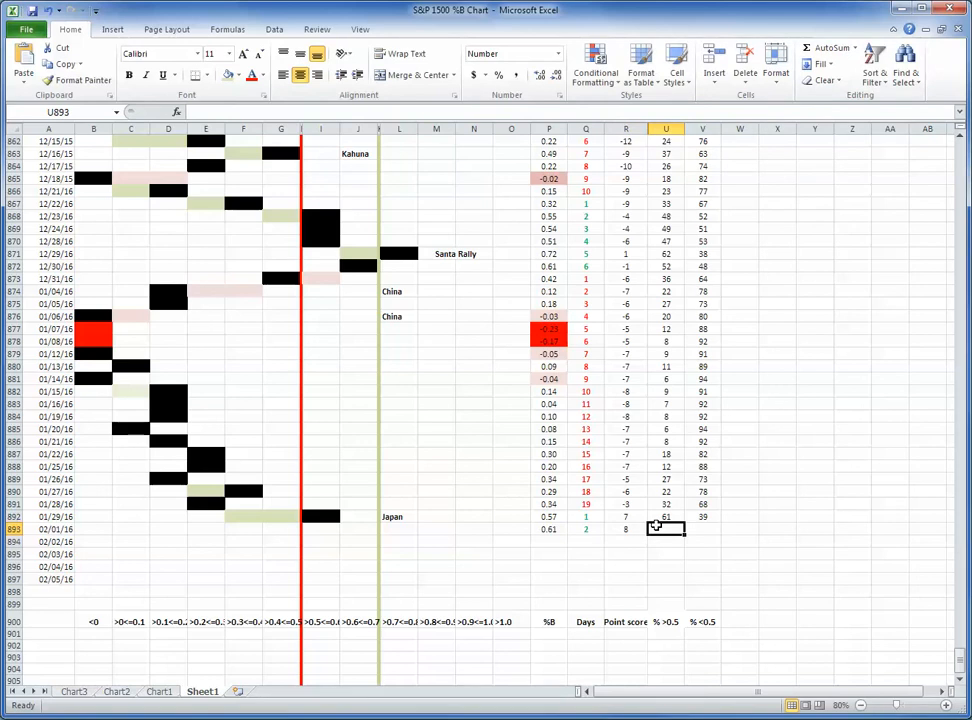
type("62")
left_click(702, 528)
type("3")
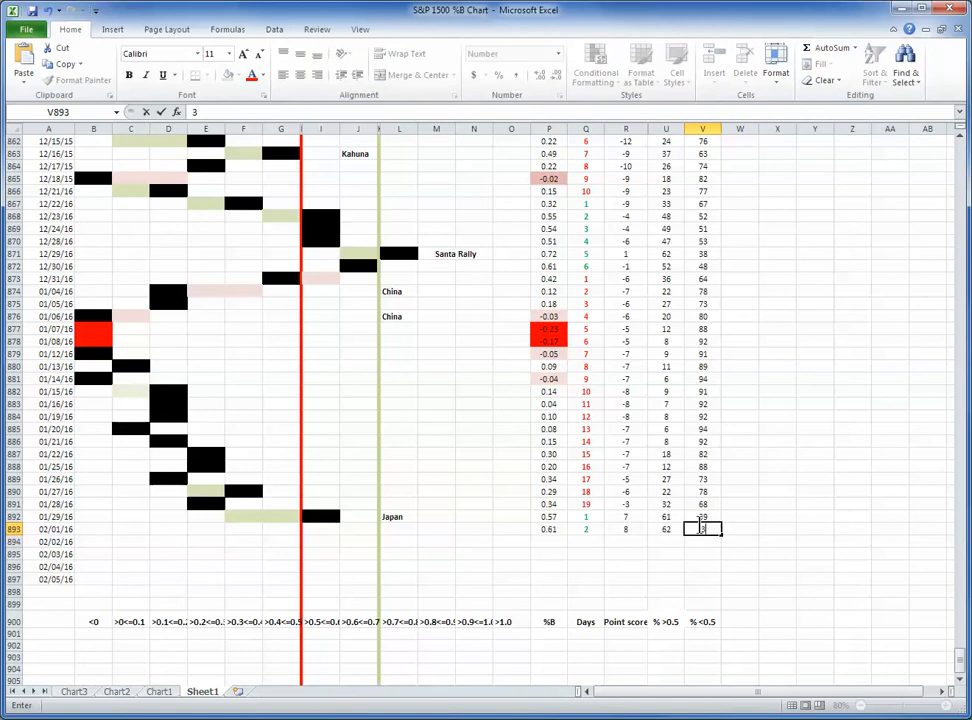
type("8")
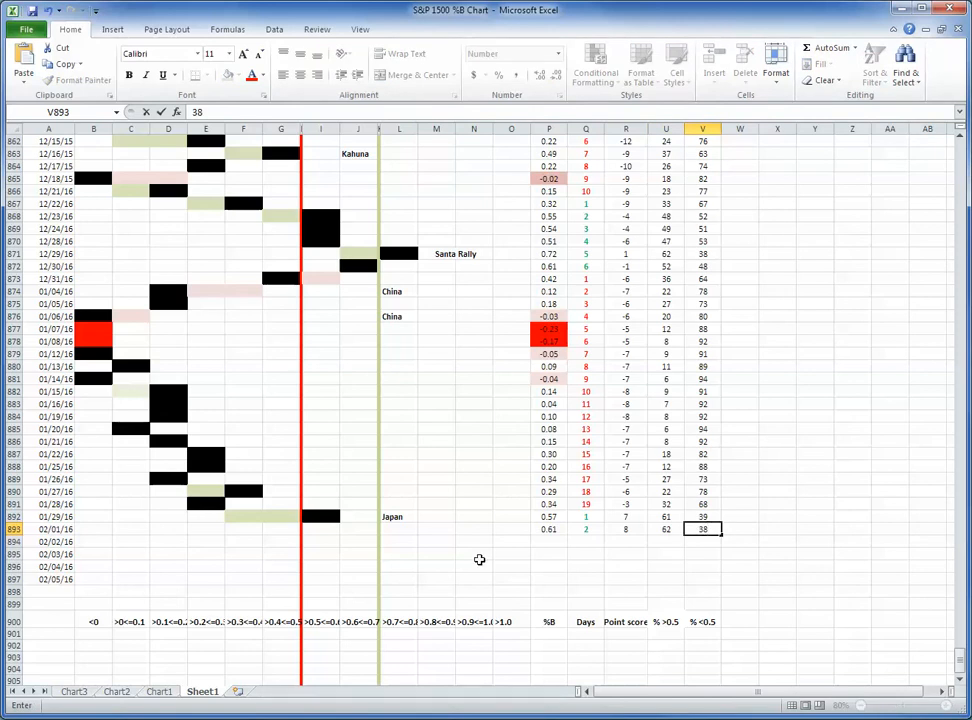
mouse_move(374, 534)
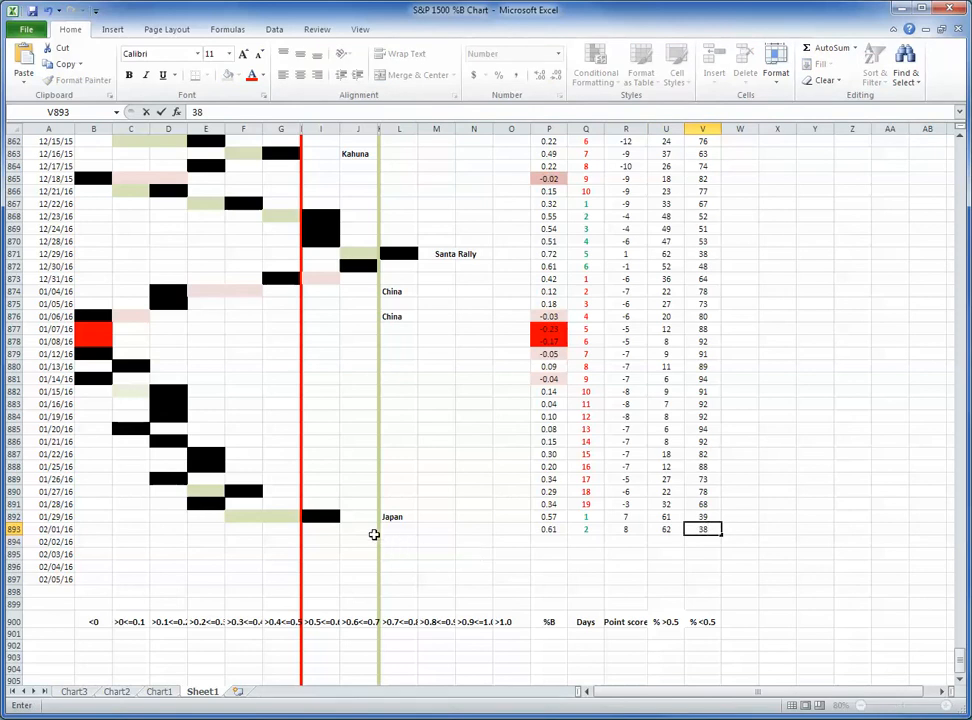
mouse_move(354, 528)
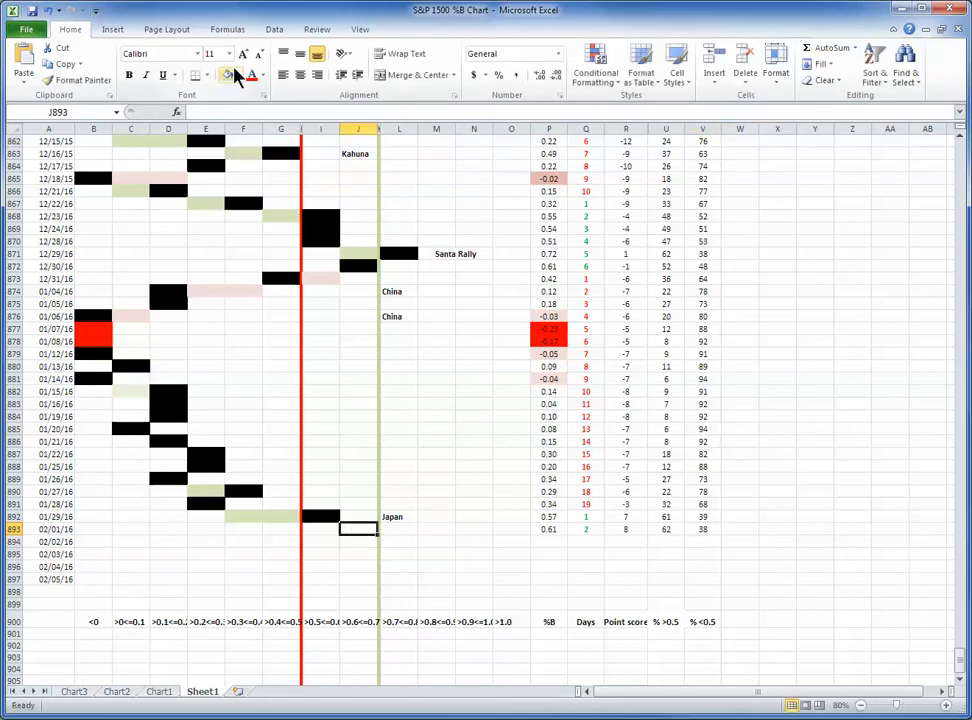
Fill the row 893 bucket cell matching %B 0.61 with black.
left_click(228, 76)
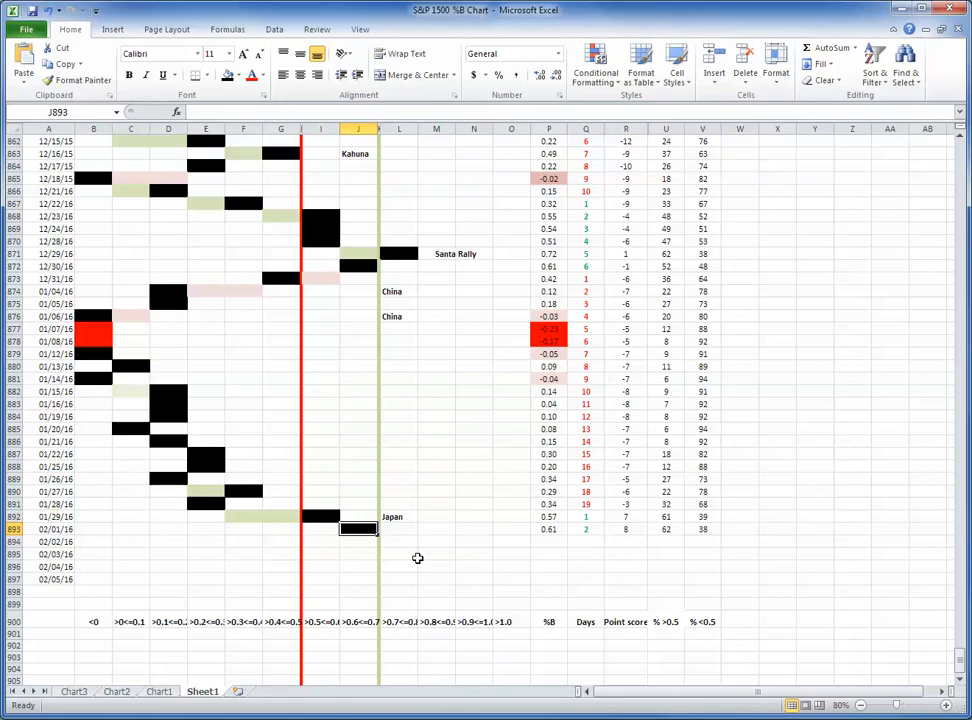
left_click(436, 552)
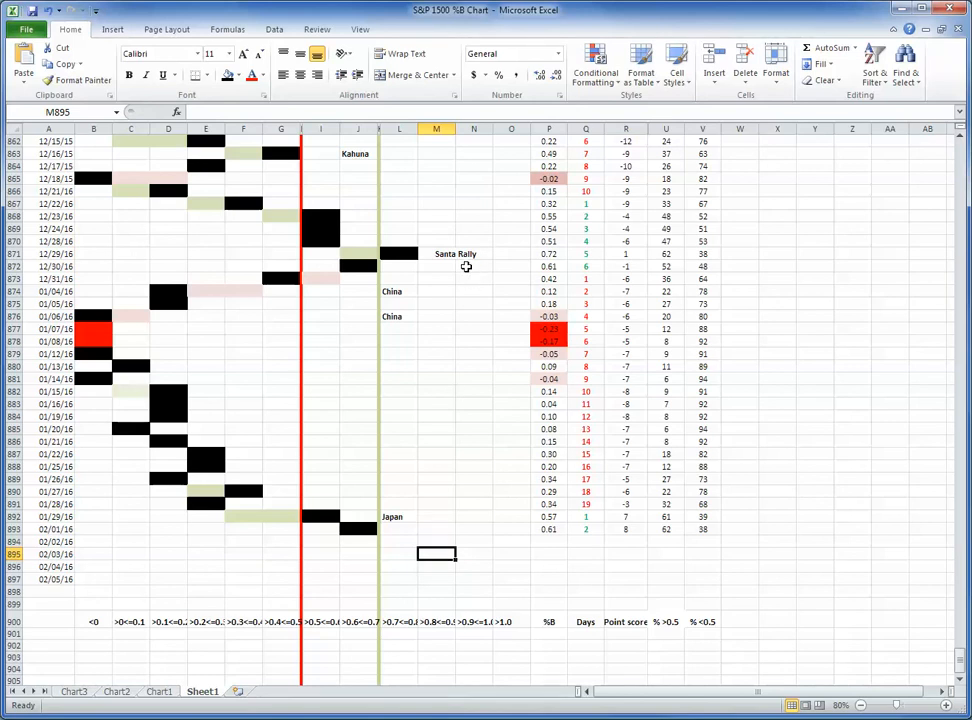
mouse_move(326, 392)
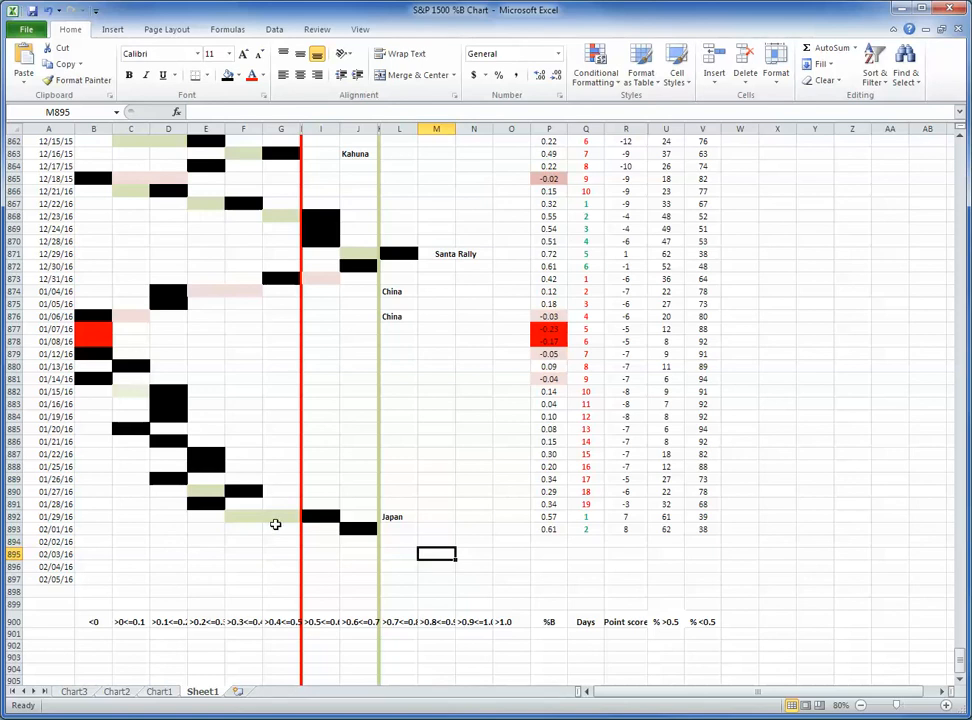
mouse_move(400, 516)
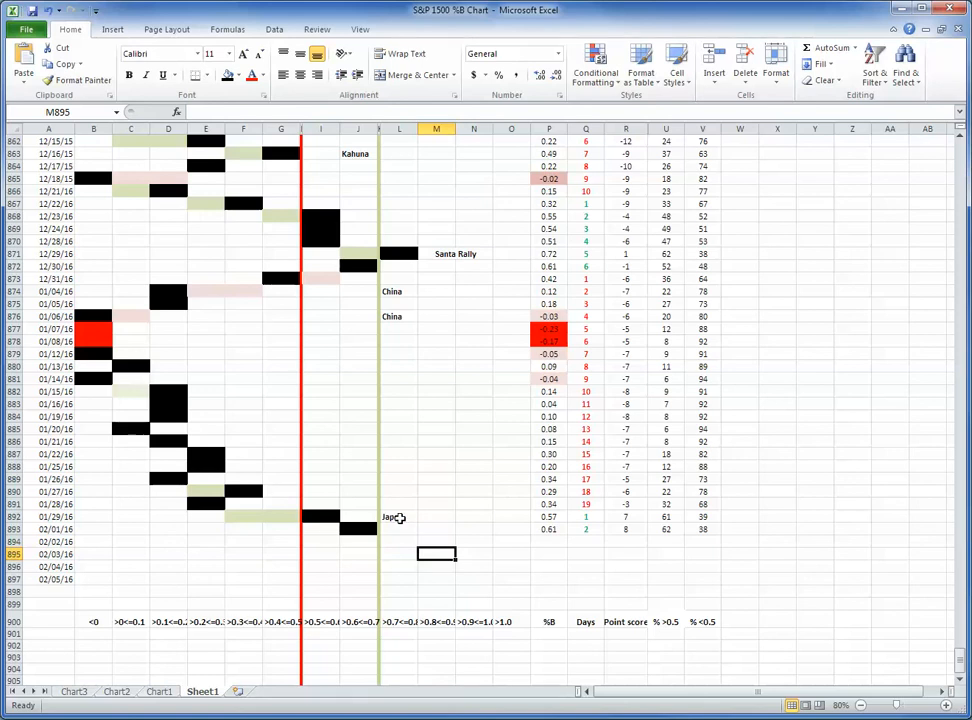